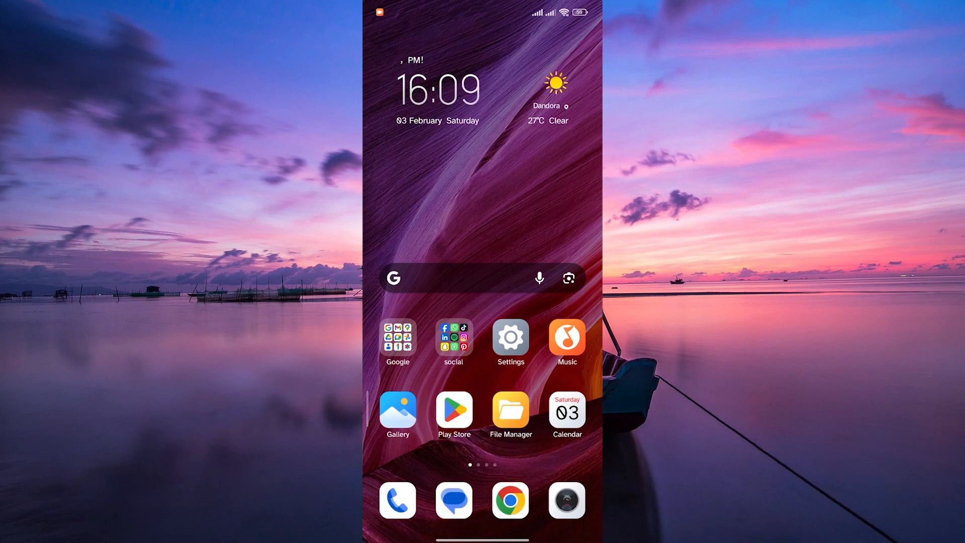
Launch Instagram from the social apps folder so its home feed shows.
{"action": "left_click", "coordinate": [454, 341]}
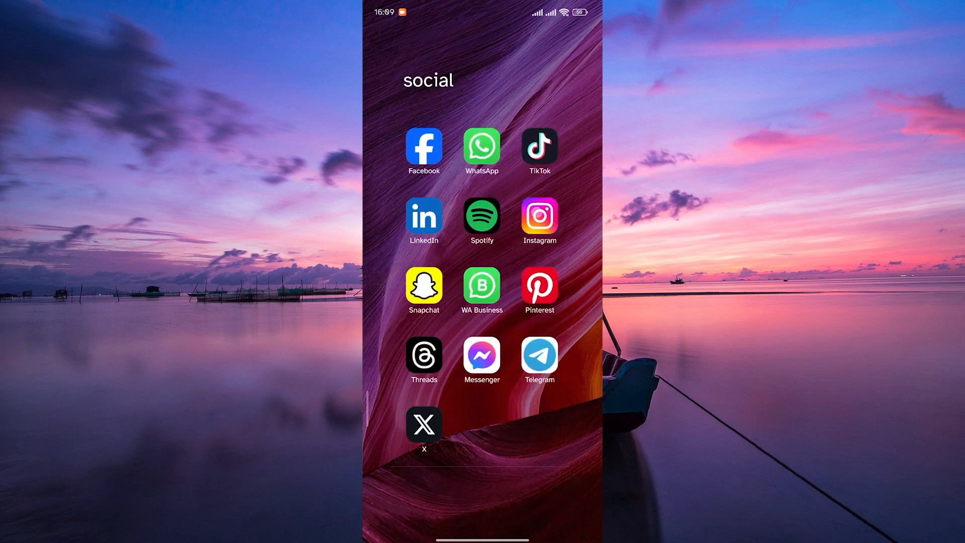
{"action": "left_click", "coordinate": [538, 217]}
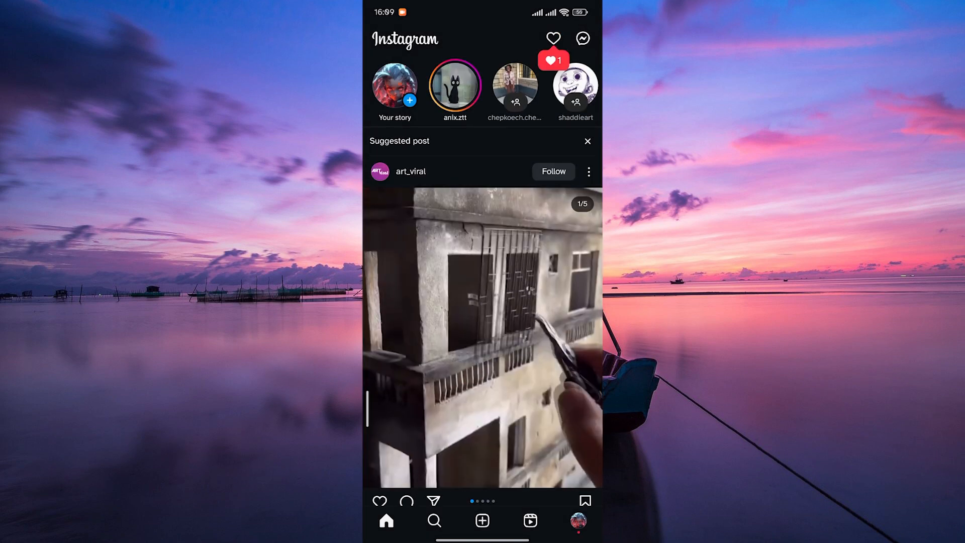
Go to your own profile and bring up the account options menu.
{"action": "left_click", "coordinate": [577, 519]}
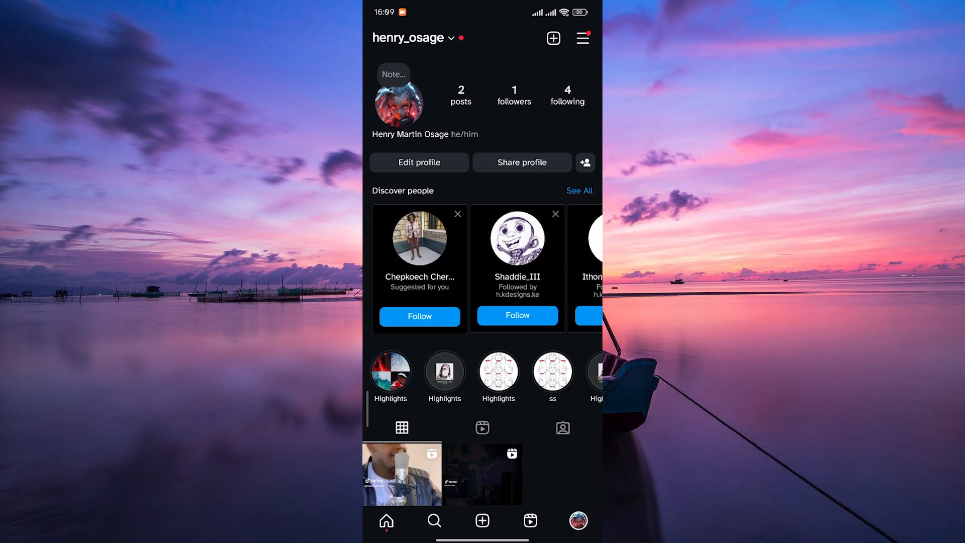
{"action": "left_click", "coordinate": [582, 38]}
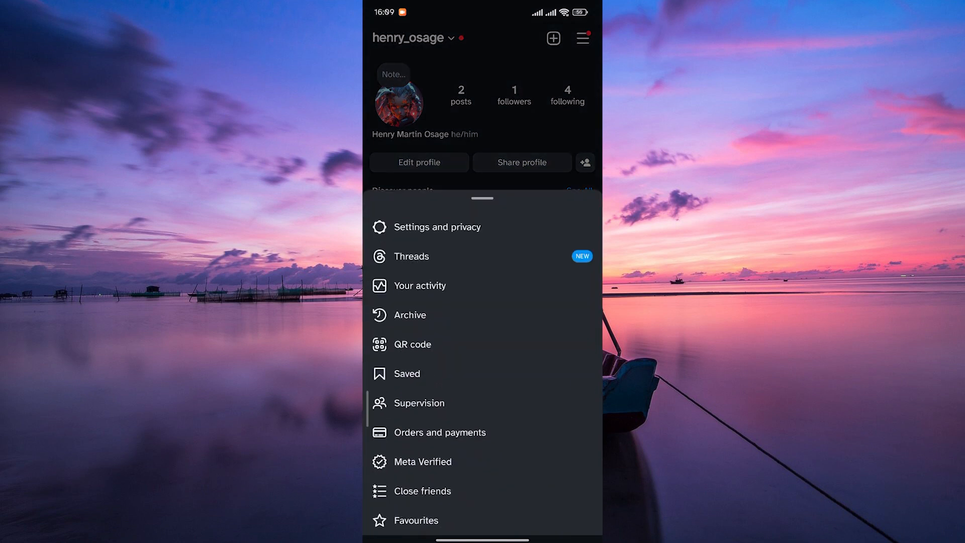
Enter Settings and privacy and scroll to the Who can see your content section.
{"action": "left_click", "coordinate": [438, 227]}
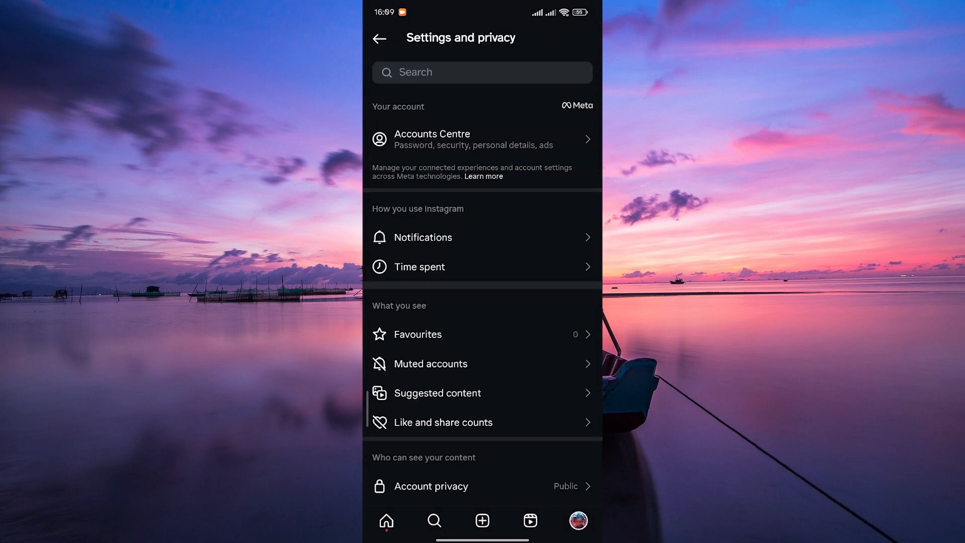
{"action": "scroll", "scroll_direction": "down", "scroll_amount": 3}
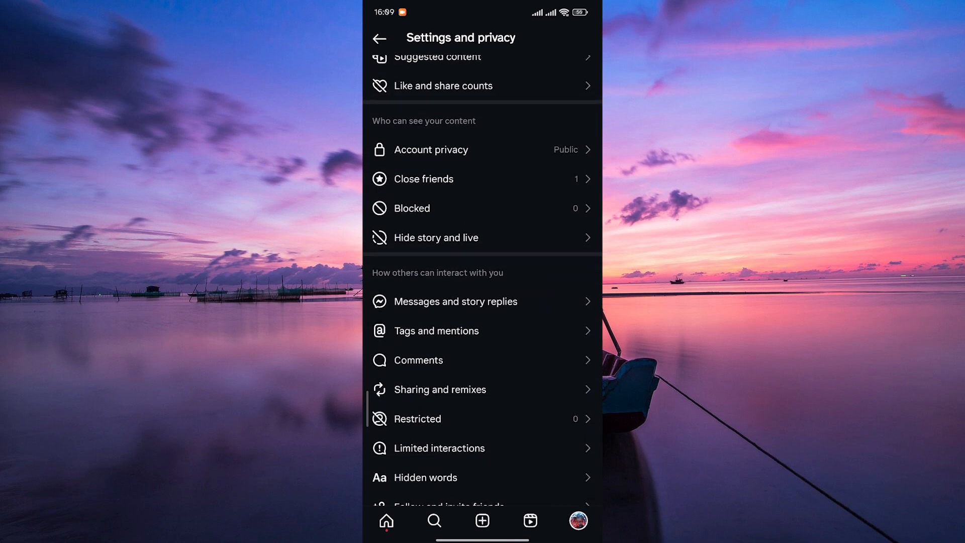
{"action": "left_click", "coordinate": [411, 208]}
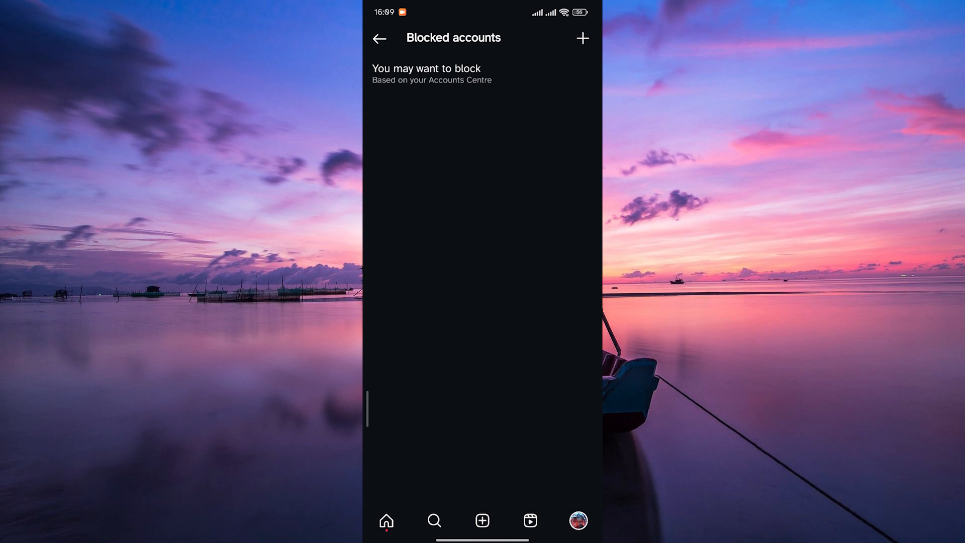
{"action": "left_click", "coordinate": [379, 38]}
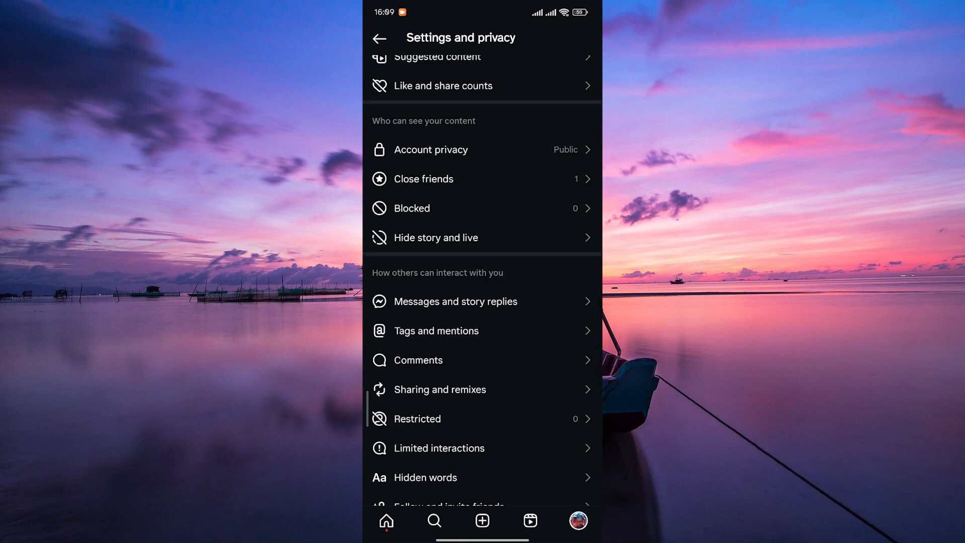